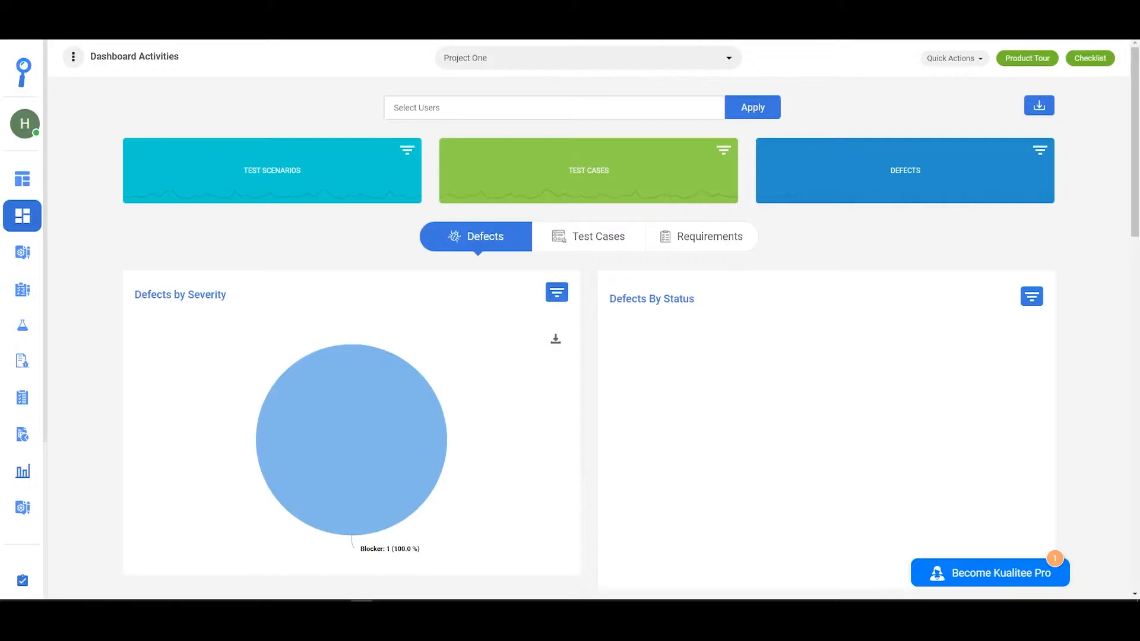
mouse_move(22, 361)
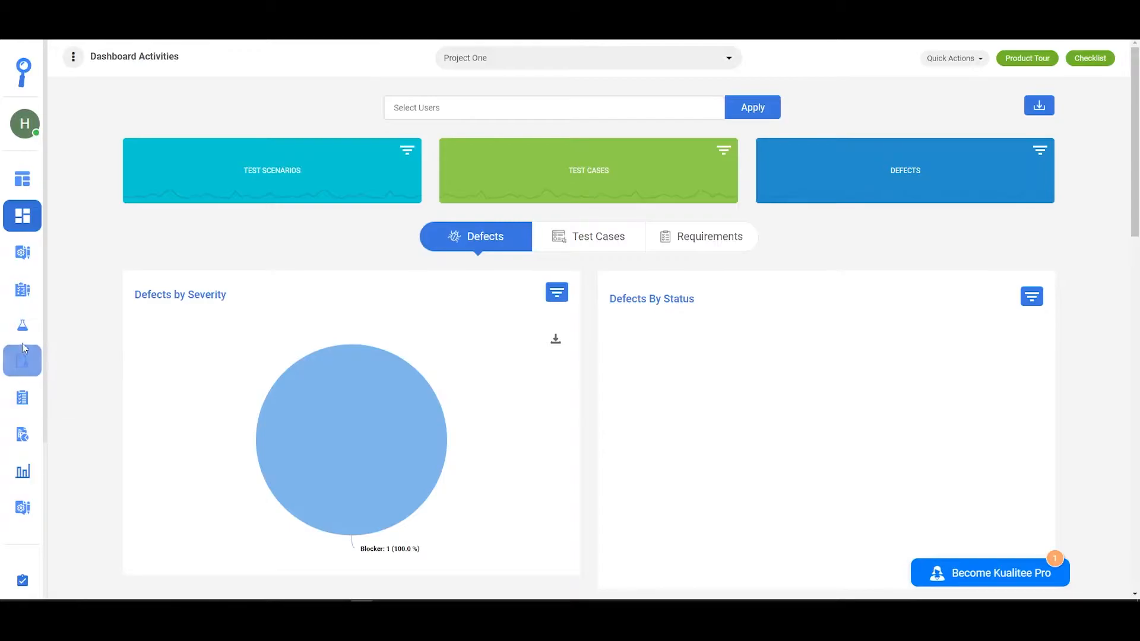
Step: Go to Manage Cycles and view the Step 3: Test Case Execution list for Project One
left_click(23, 325)
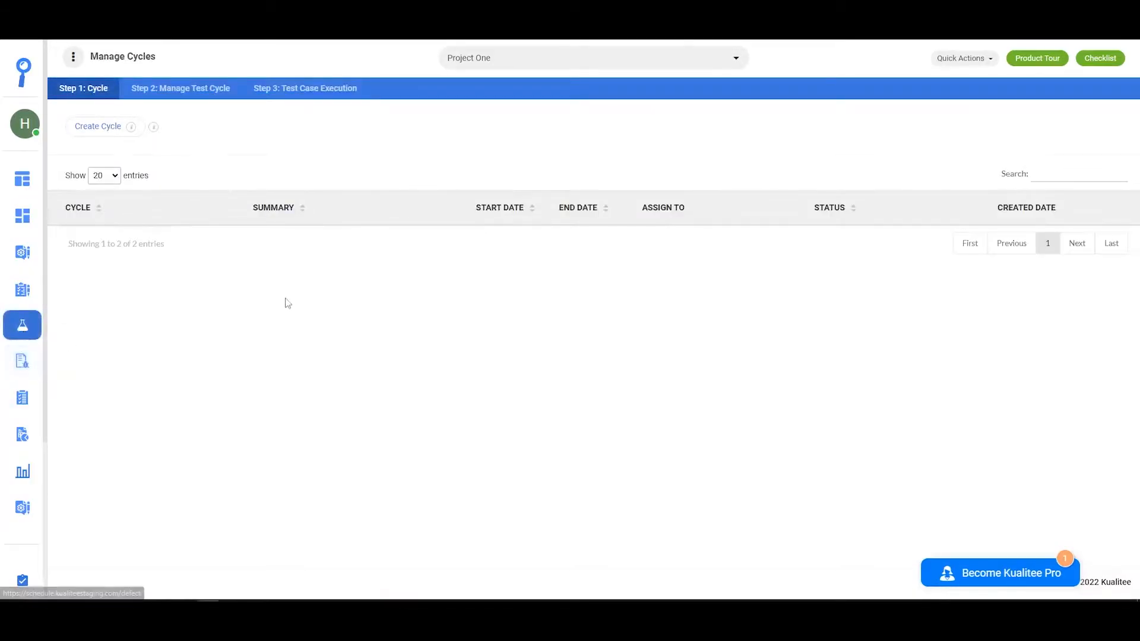
left_click(305, 88)
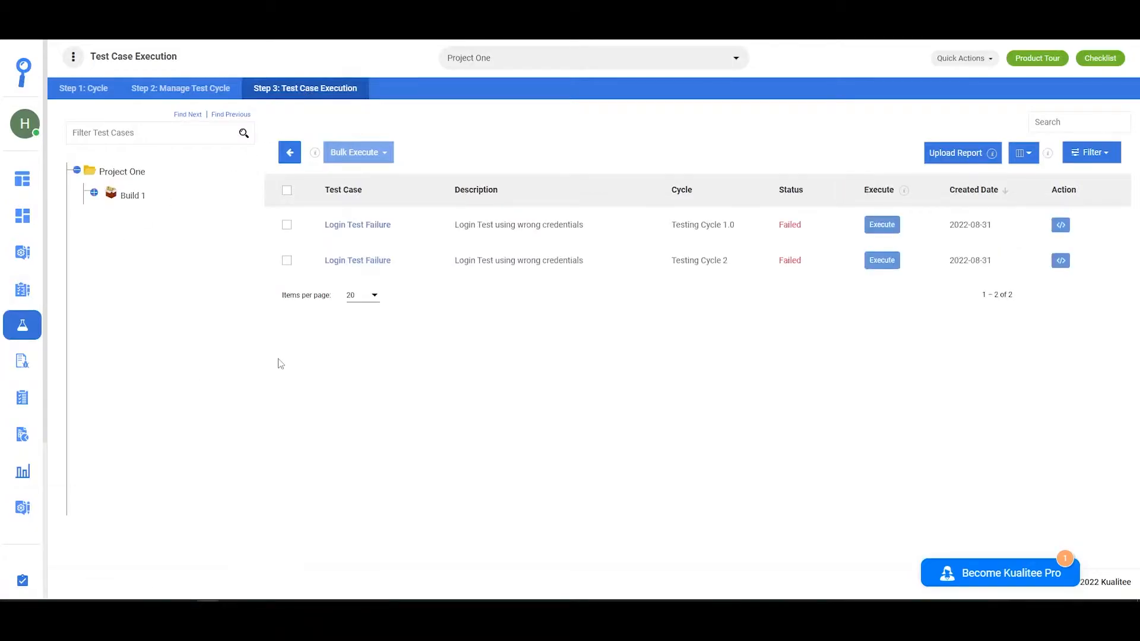
mouse_move(724, 288)
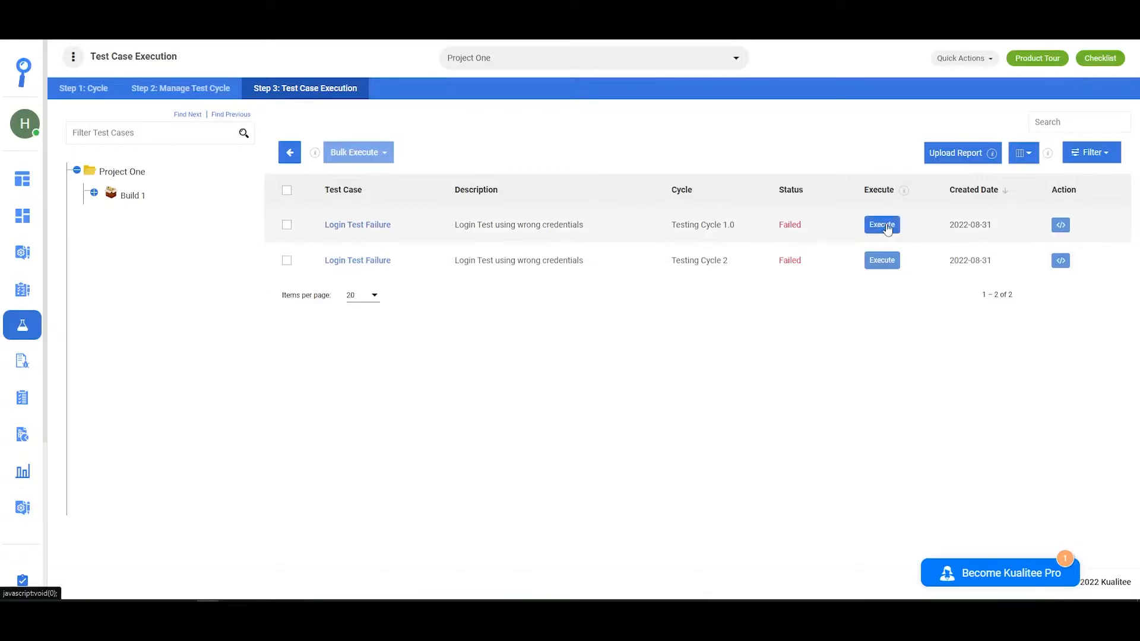
Step: Execute the Testing Cycle 1.0 Login Test Failure row and review its execution history
left_click(880, 225)
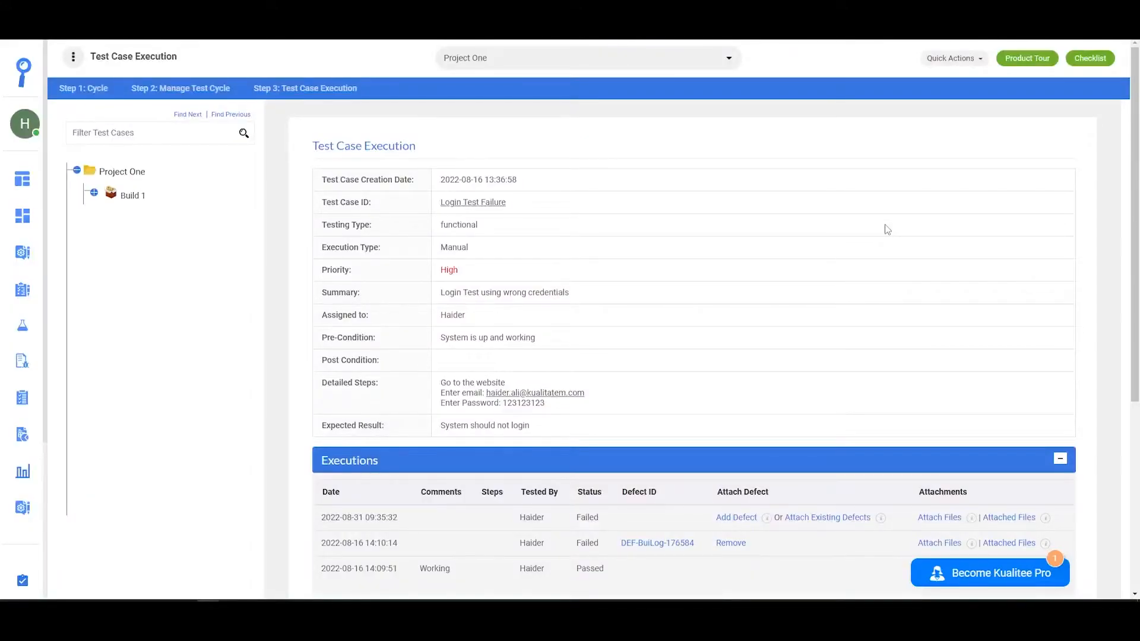
scroll("down", 3)
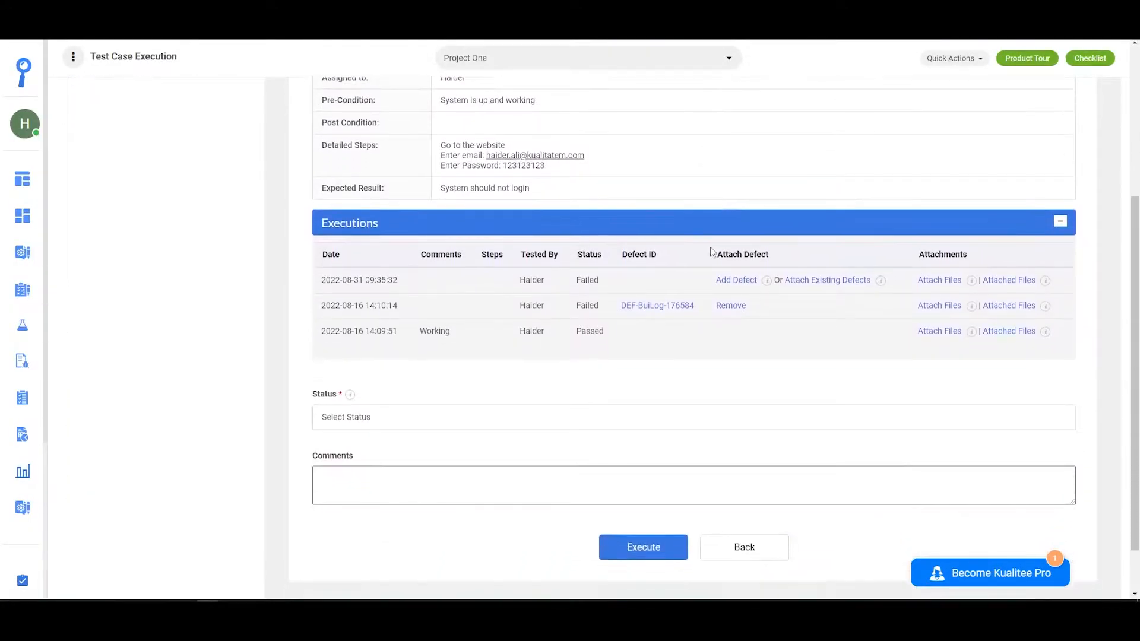
scroll("down", 3)
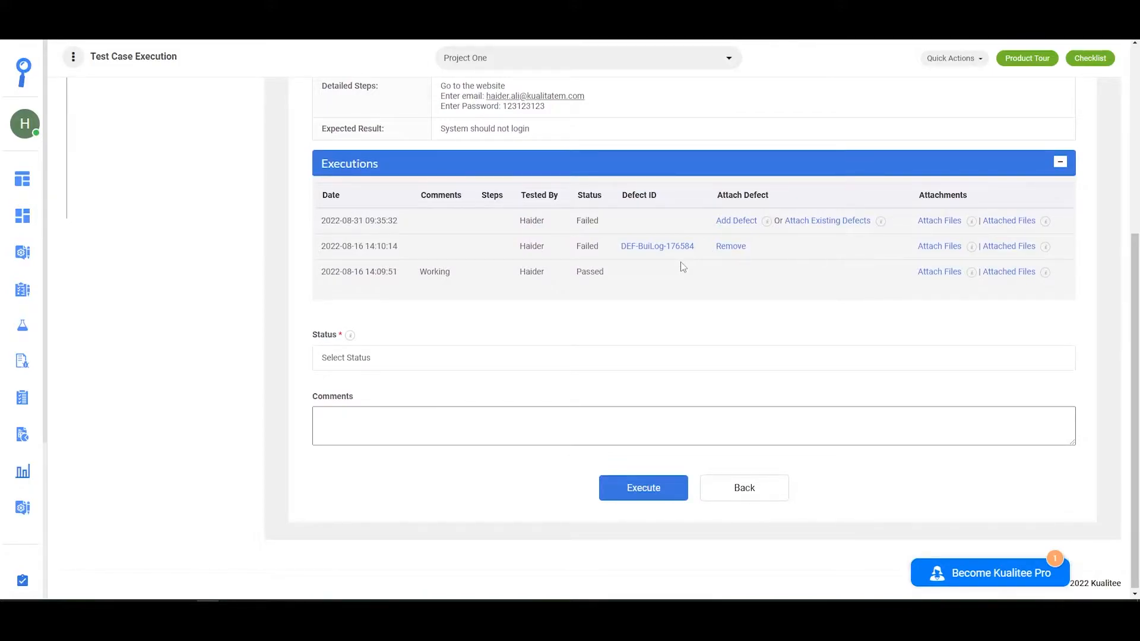
mouse_move(666, 267)
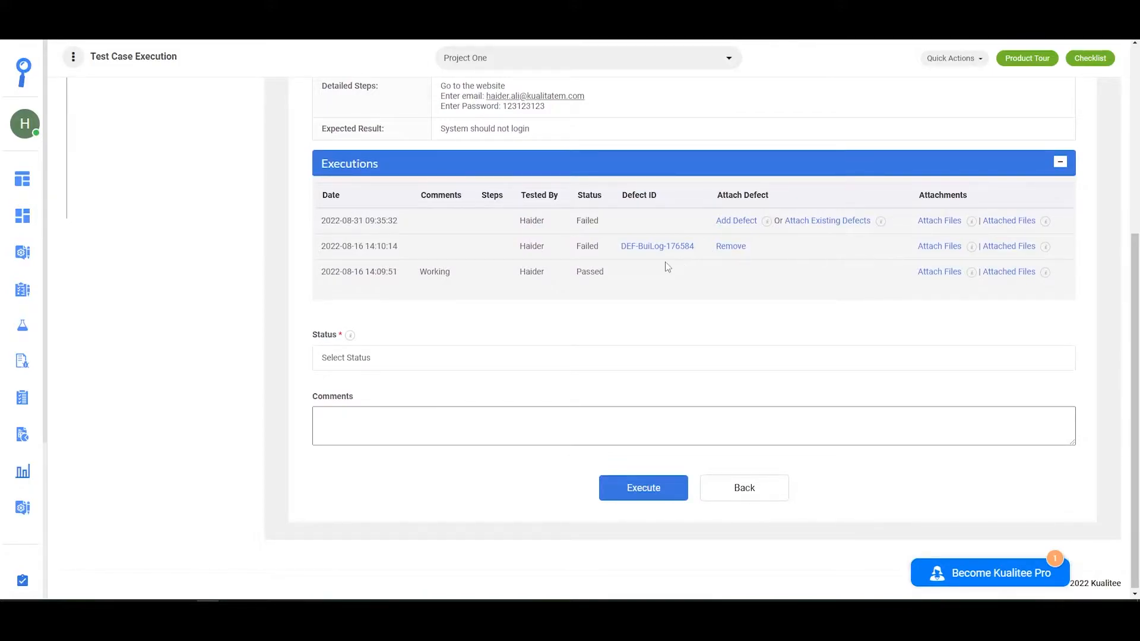
mouse_move(520, 292)
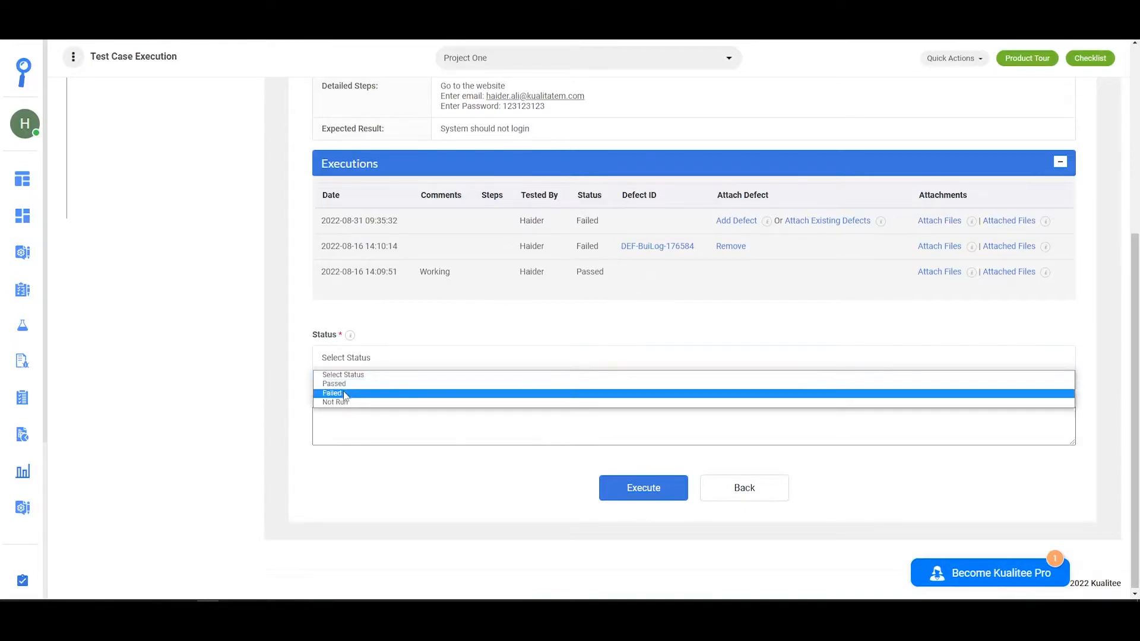
mouse_move(334, 403)
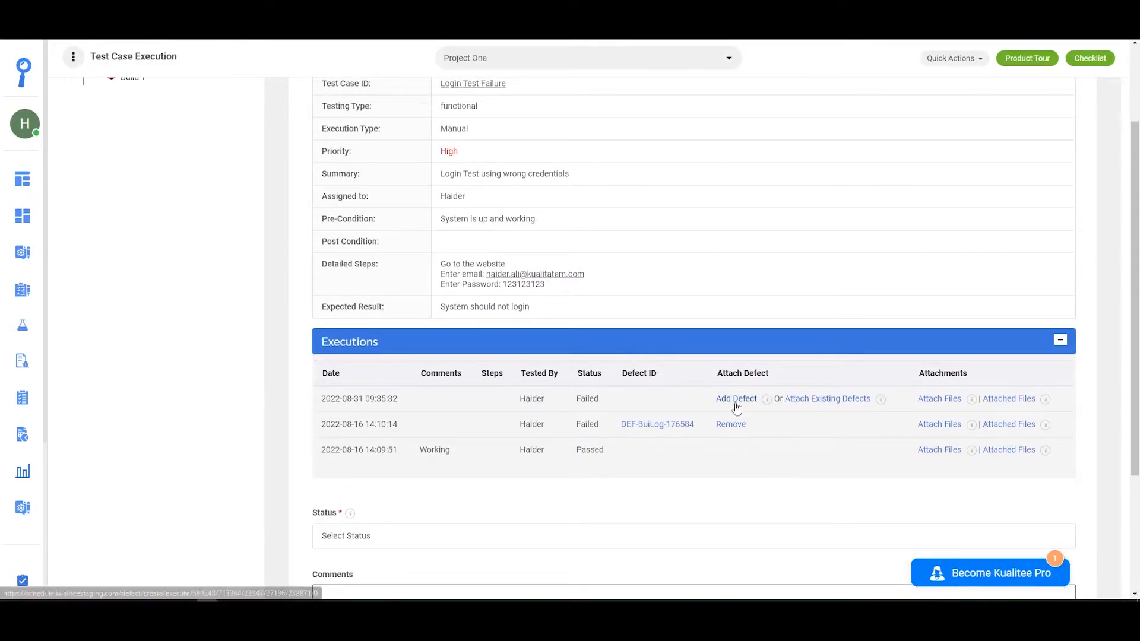
mouse_move(794, 407)
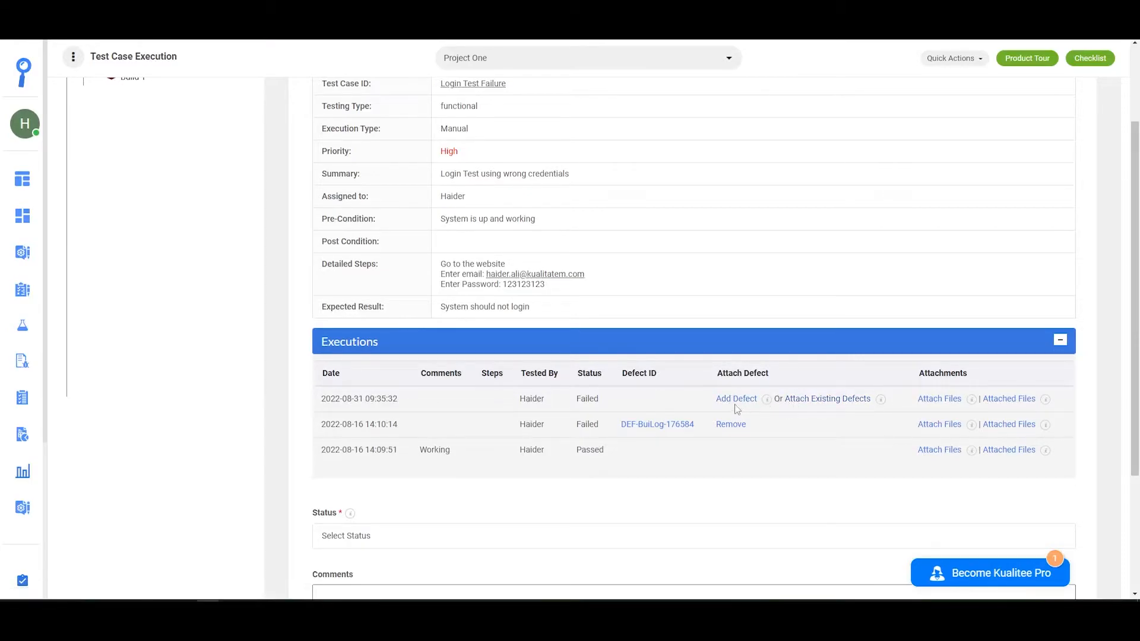
Step: Start a new defect for the failed run and review the prefilled Create Defect form
left_click(736, 399)
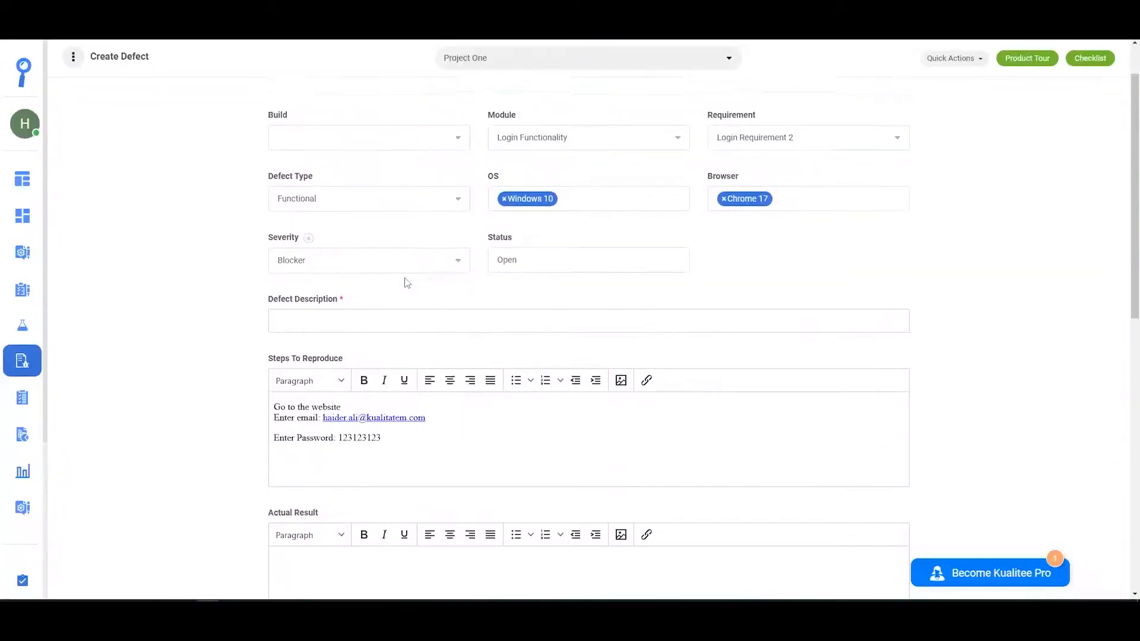
scroll("down", 3)
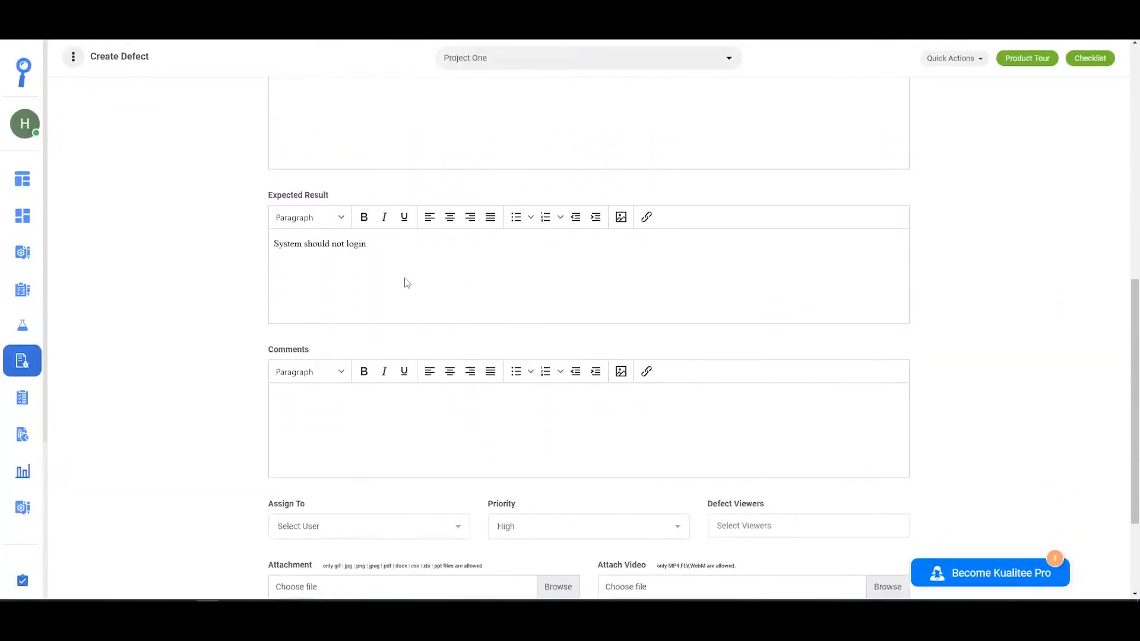
scroll("down", 3)
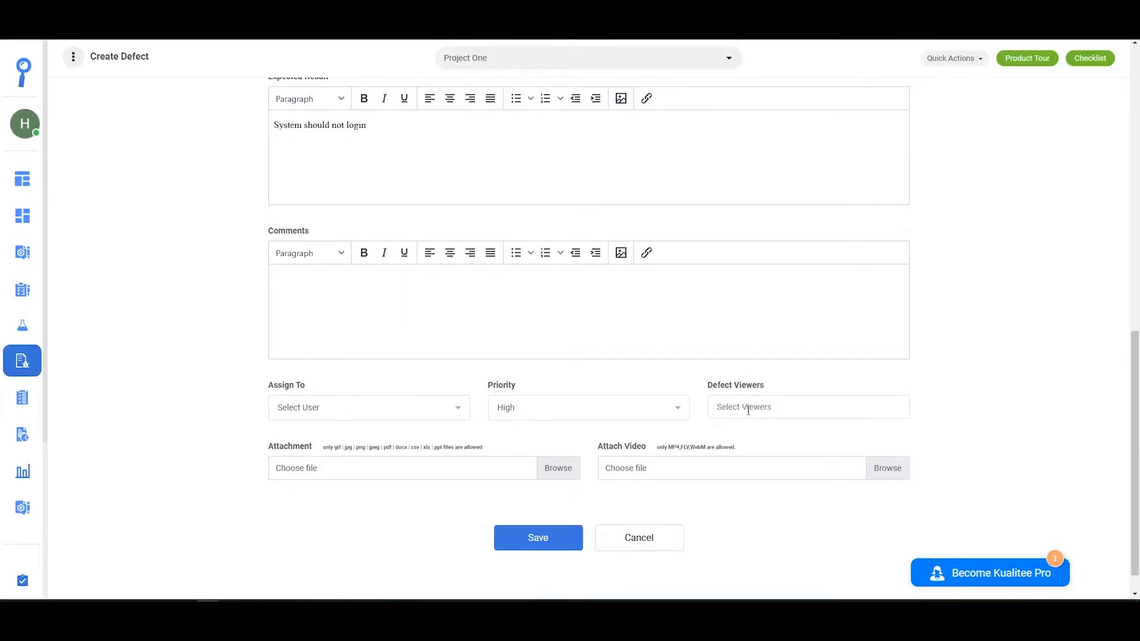
mouse_move(348, 468)
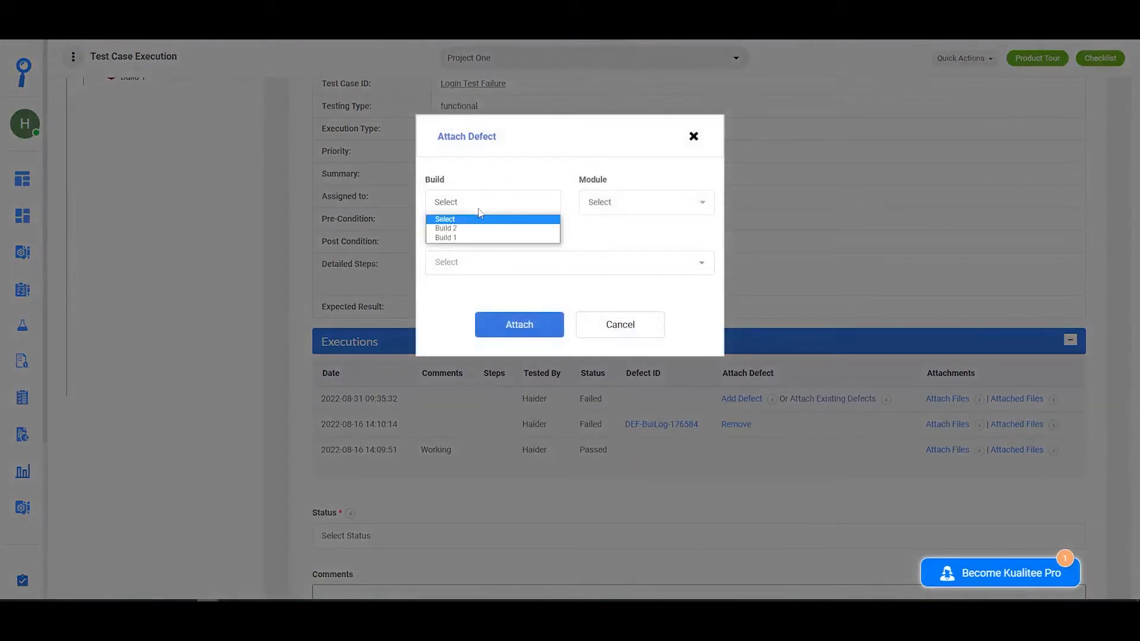
Step: Attach defect DEF-BuiLog-176584 from Build 1, Login Functionality module, to the failed run
left_click(446, 237)
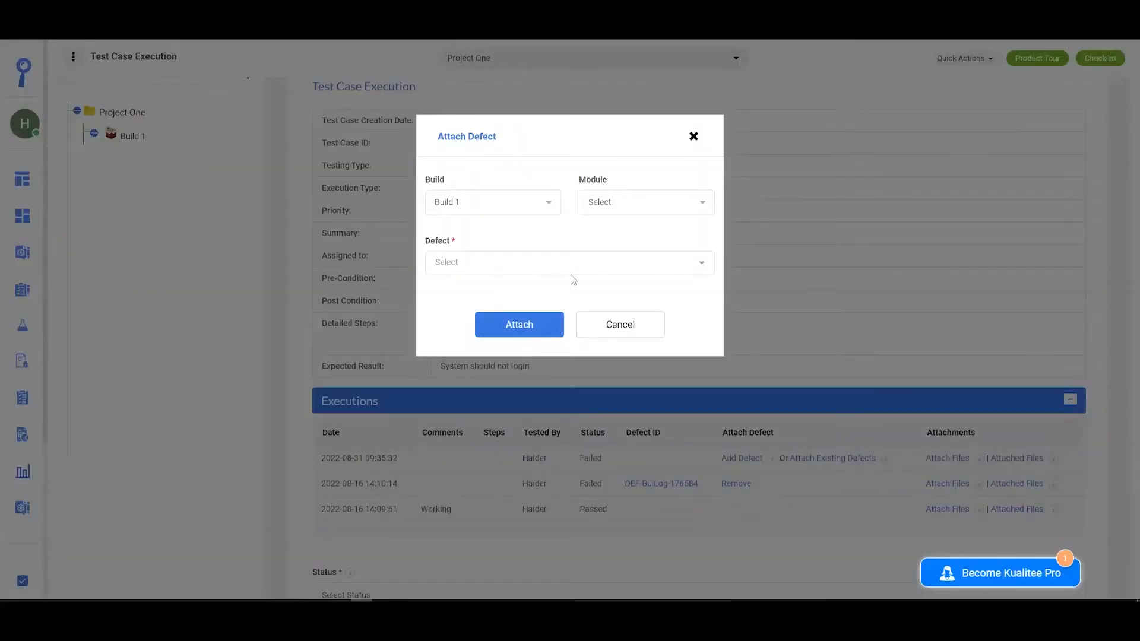
left_click(644, 202)
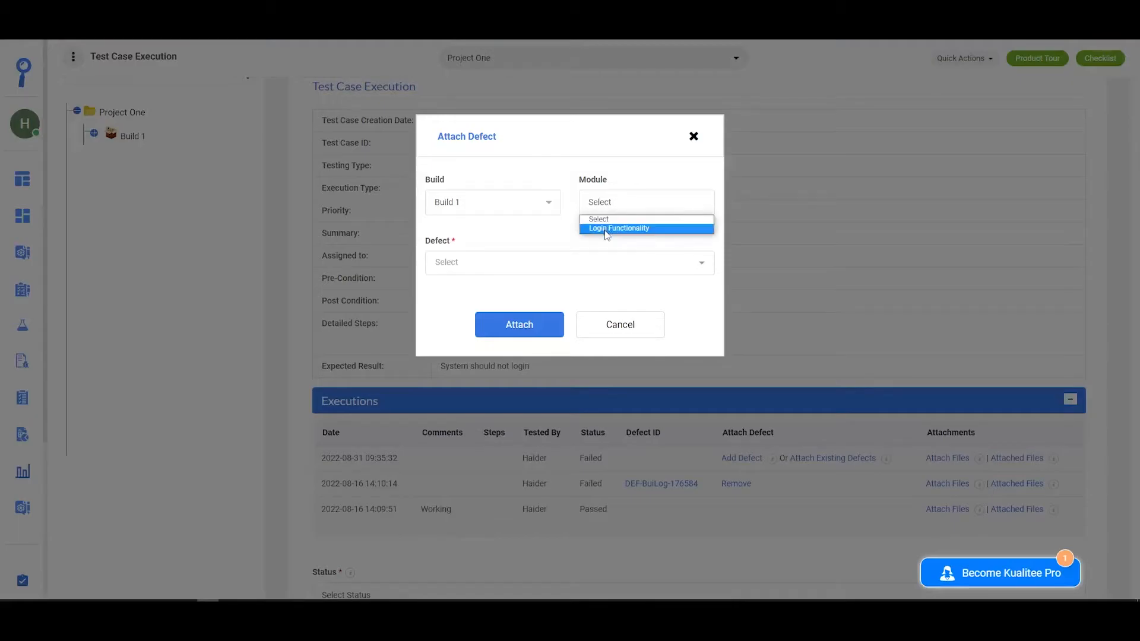
left_click(619, 228)
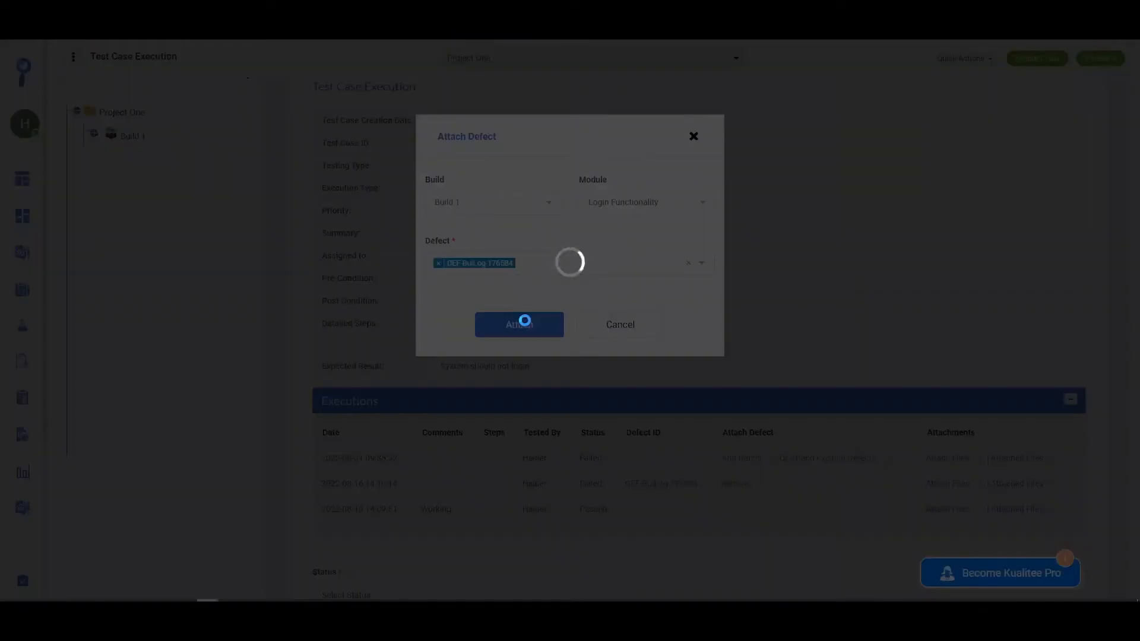
left_click(519, 324)
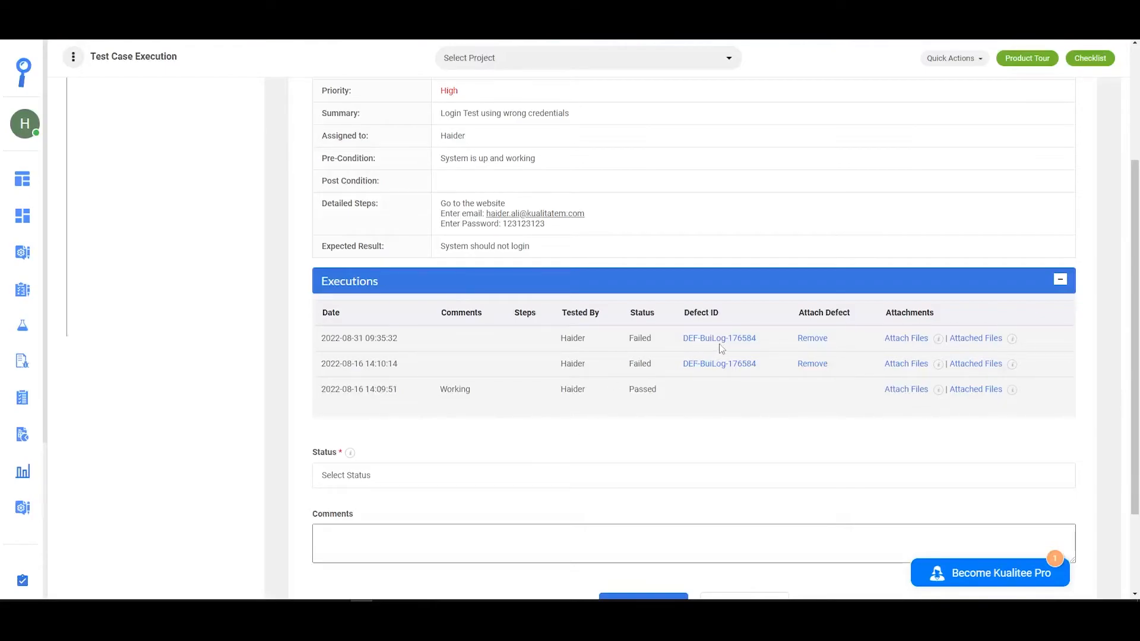
mouse_move(719, 344)
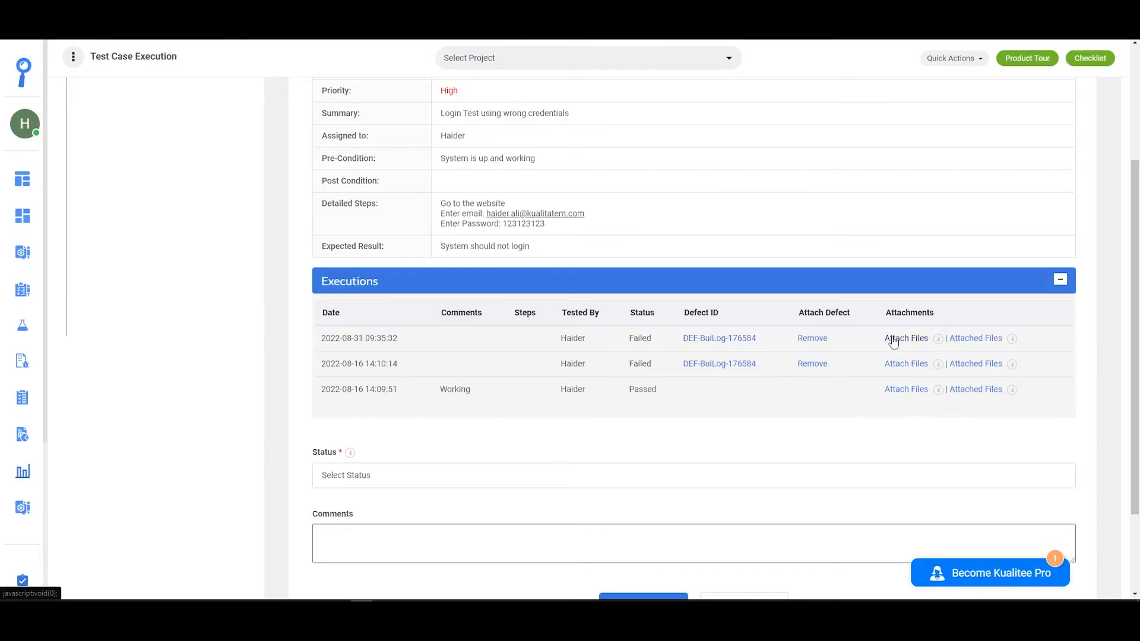
Step: Upload Capture.PNG as a file attachment on the latest failed run and save it
left_click(905, 338)
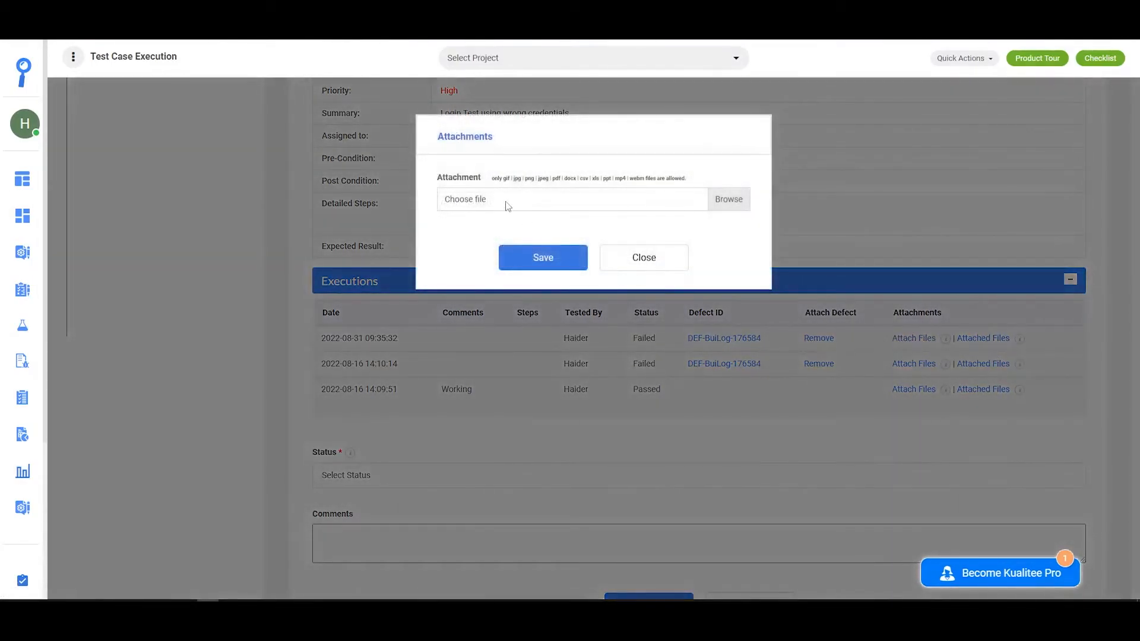
left_click(727, 199)
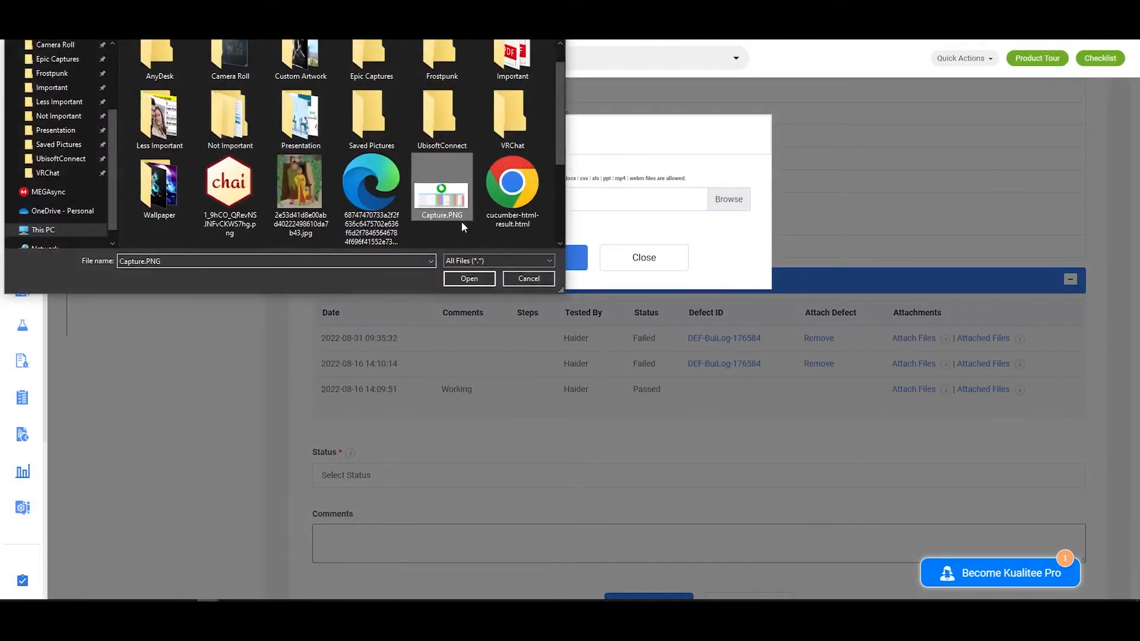
left_click(469, 277)
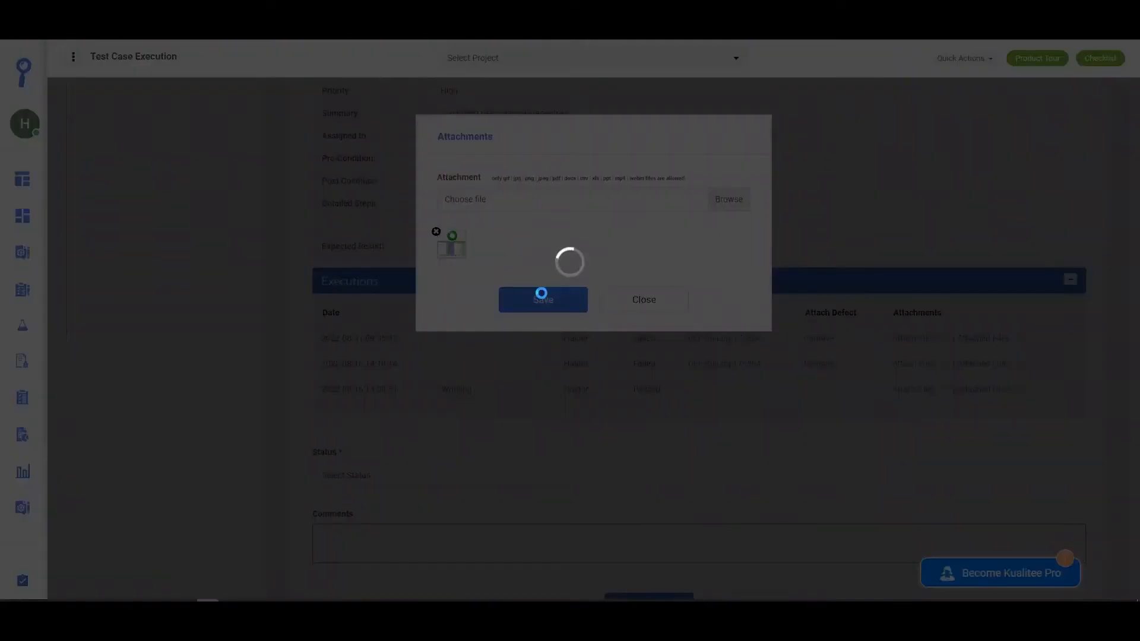
left_click(543, 300)
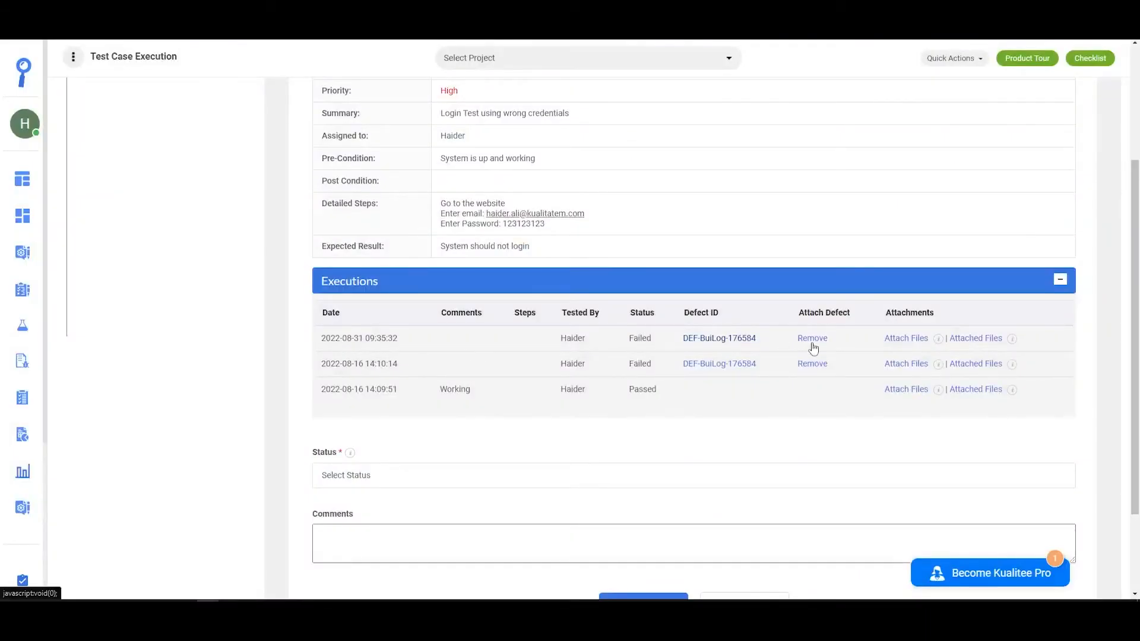
mouse_move(928, 340)
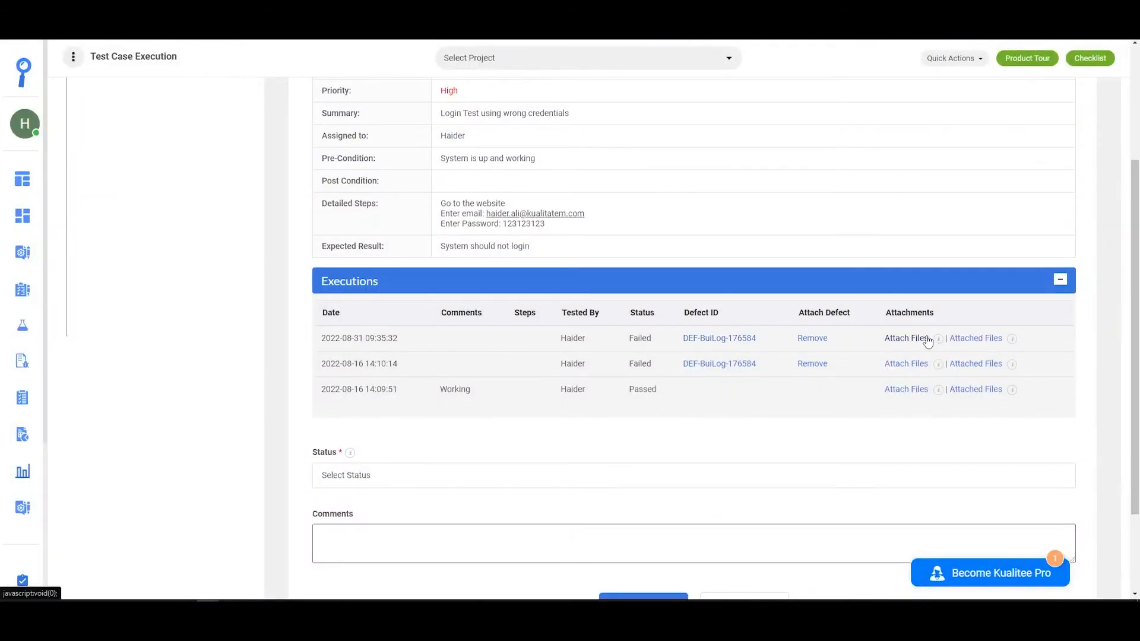
mouse_move(975, 338)
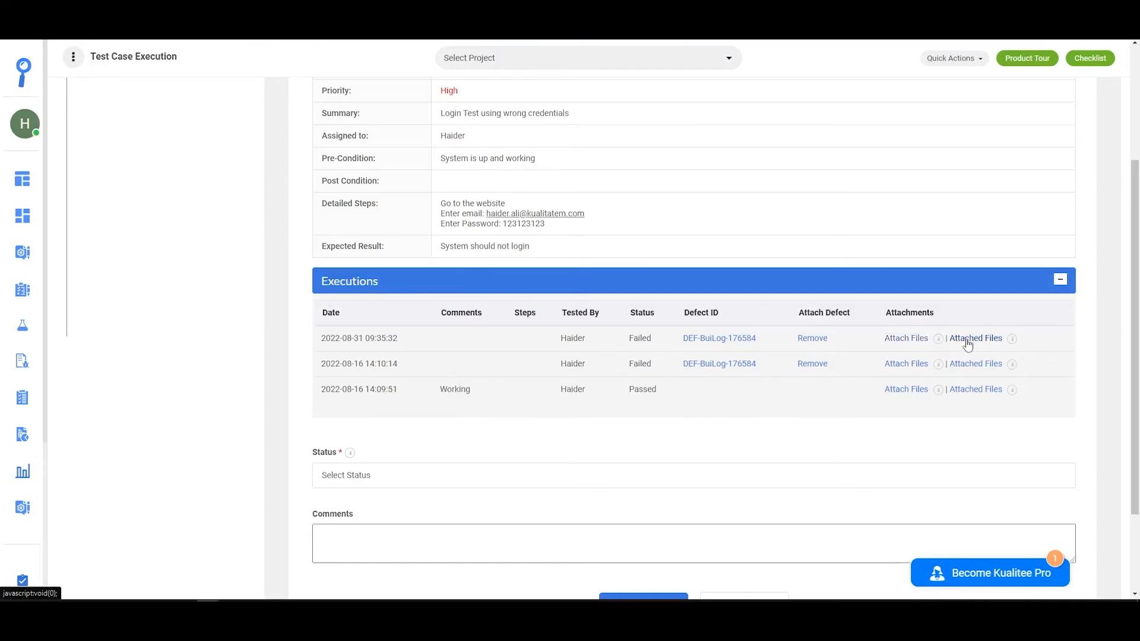
left_click(975, 338)
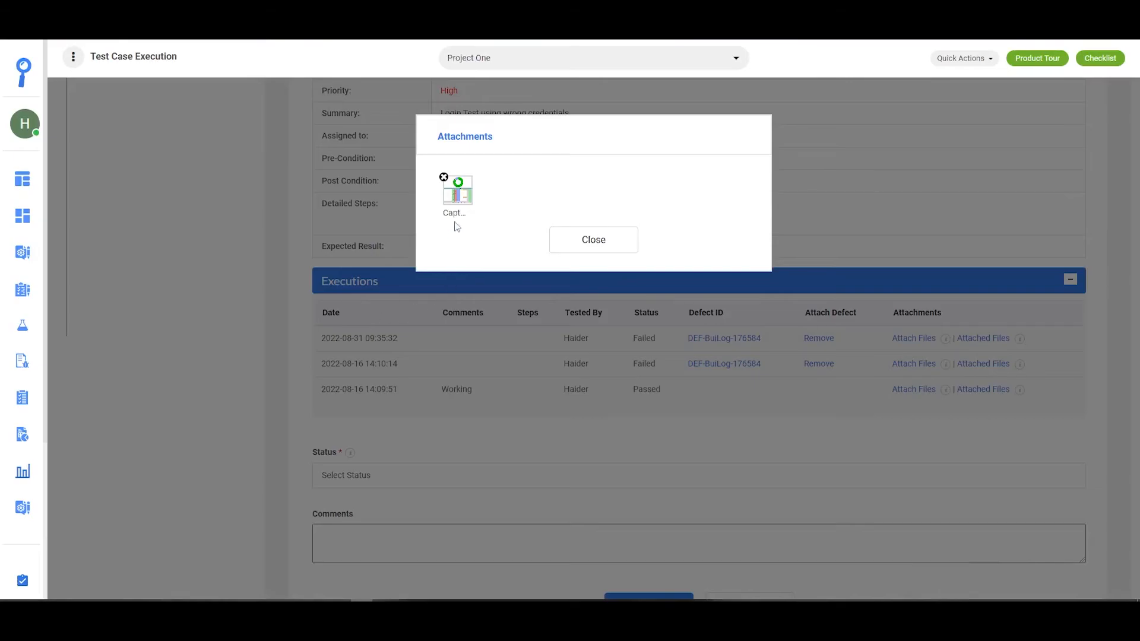
mouse_move(455, 212)
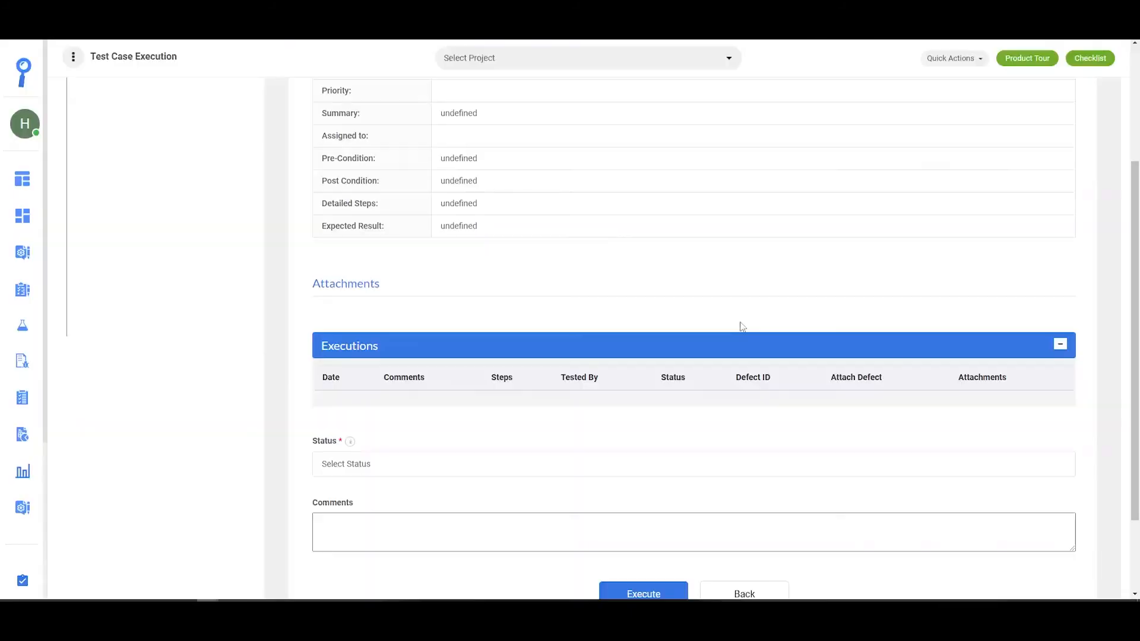
left_click(586, 57)
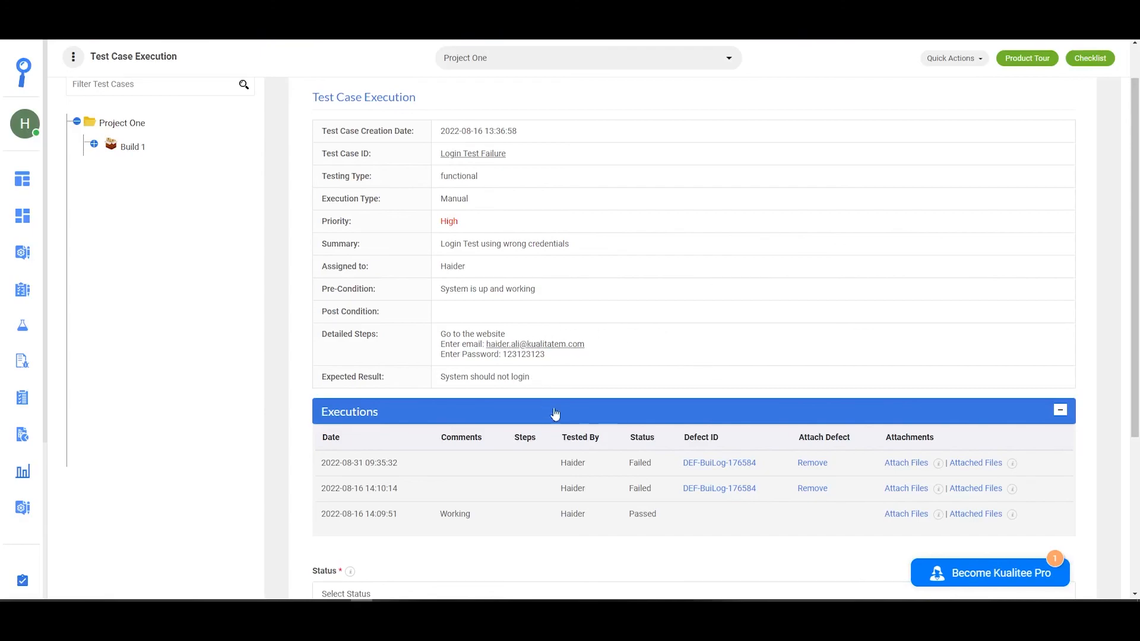
mouse_move(629, 384)
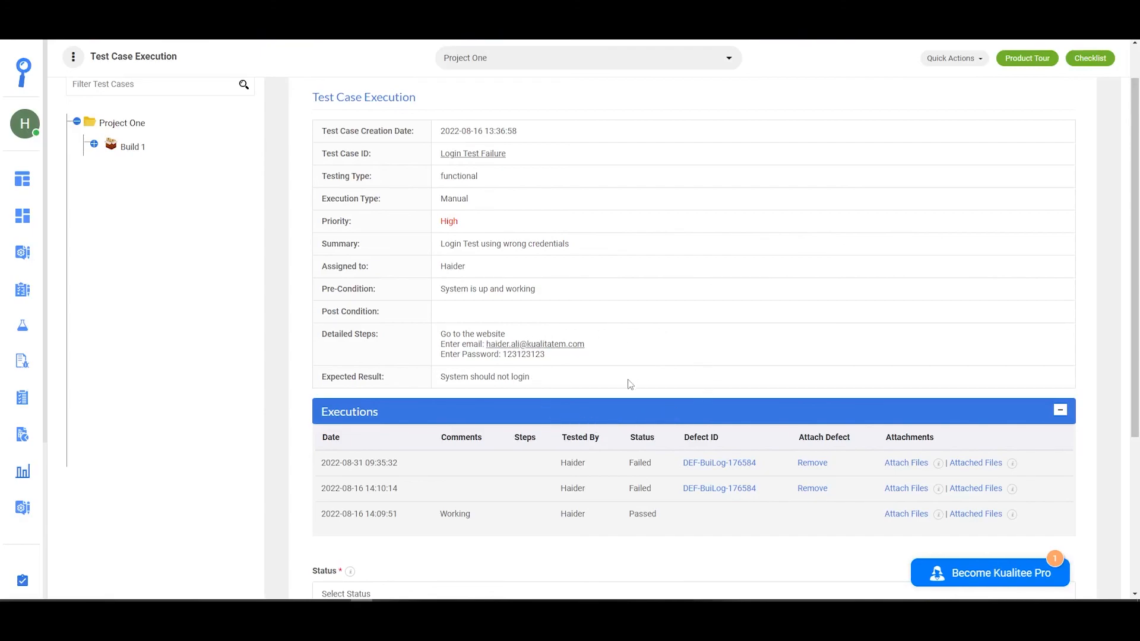
mouse_move(549, 407)
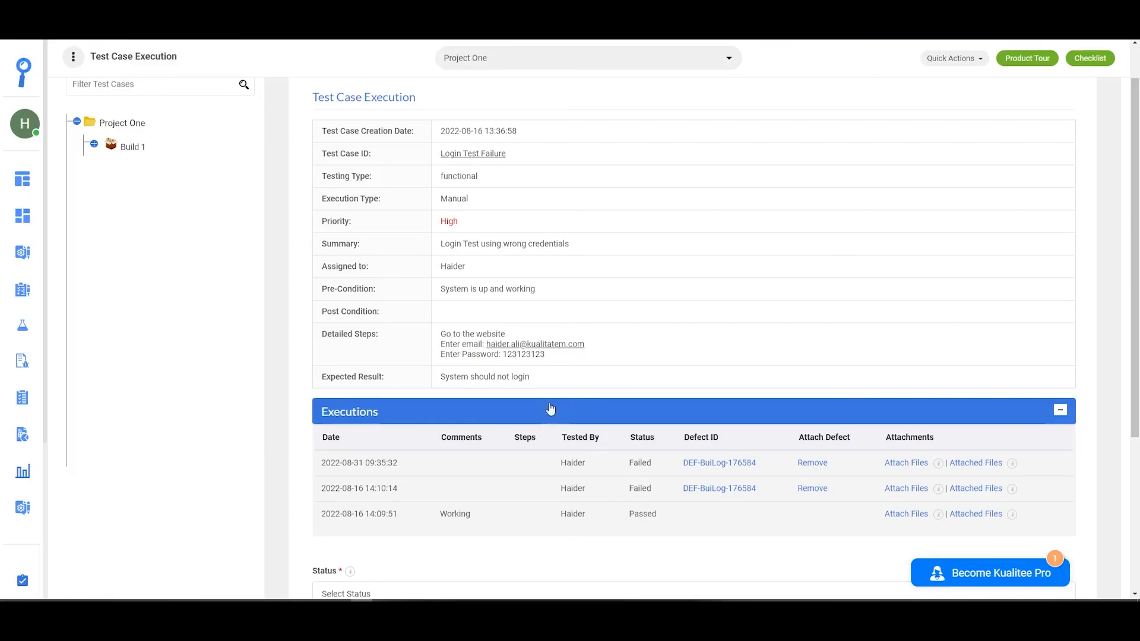